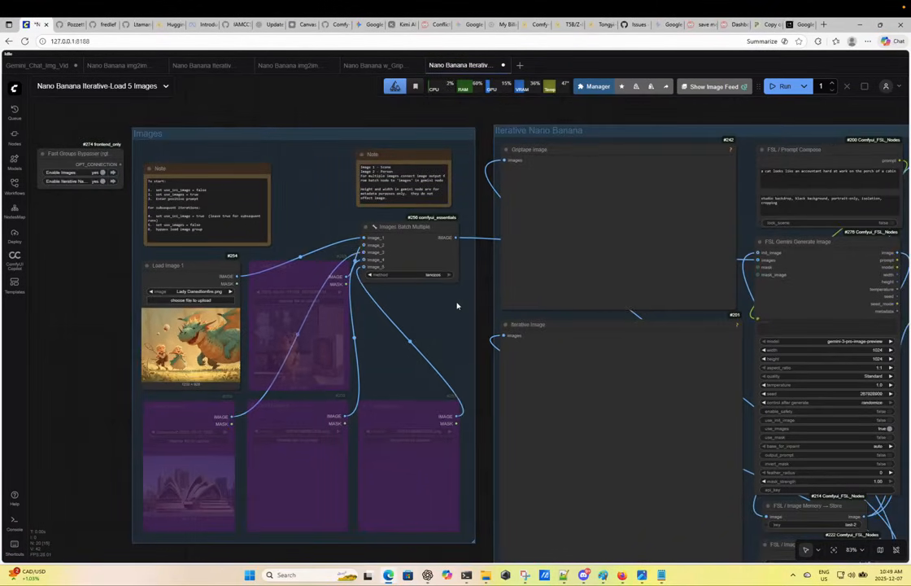
pyautogui.moveTo(739, 227)
pyautogui.write('last-2')
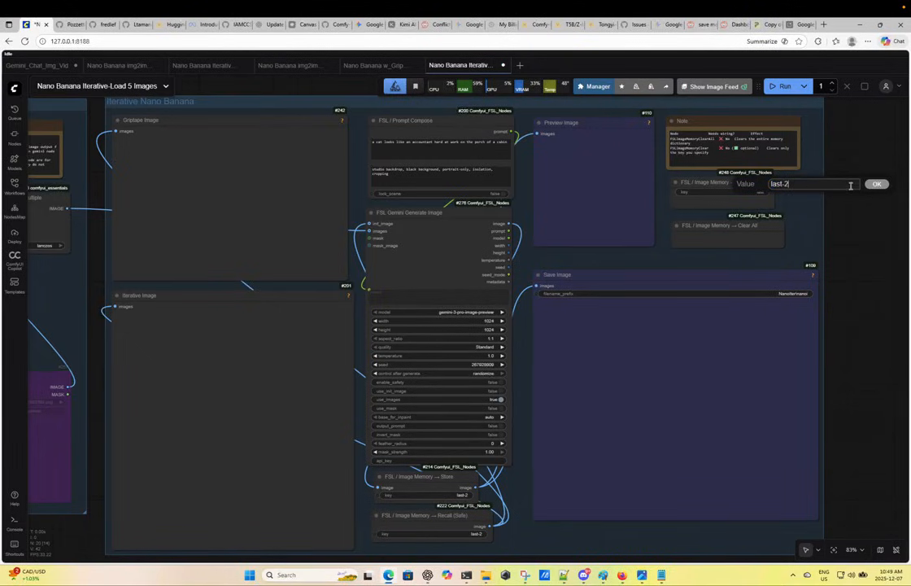
# Confirm 'last-2' as the FSL Image Memory Clear node's key
pyautogui.click(877, 183)
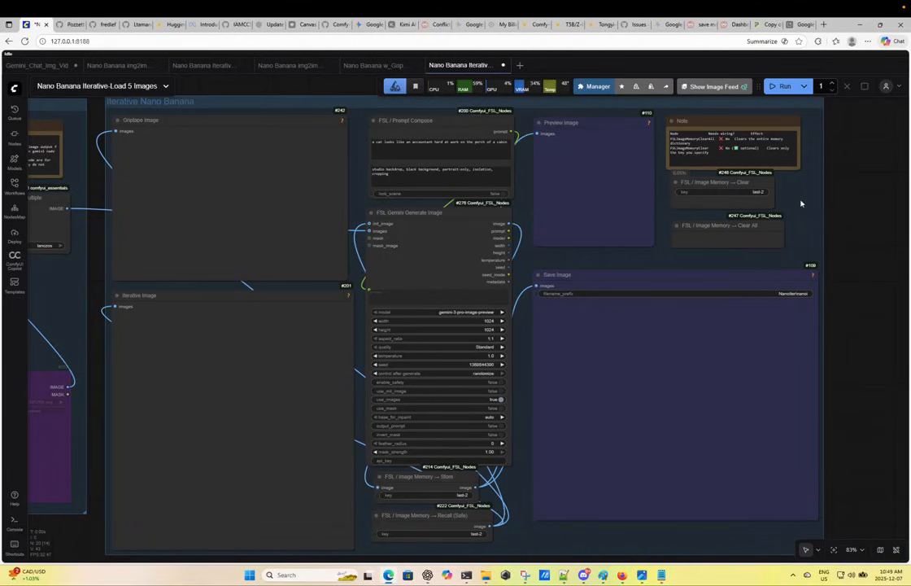
pyautogui.moveTo(799, 185)
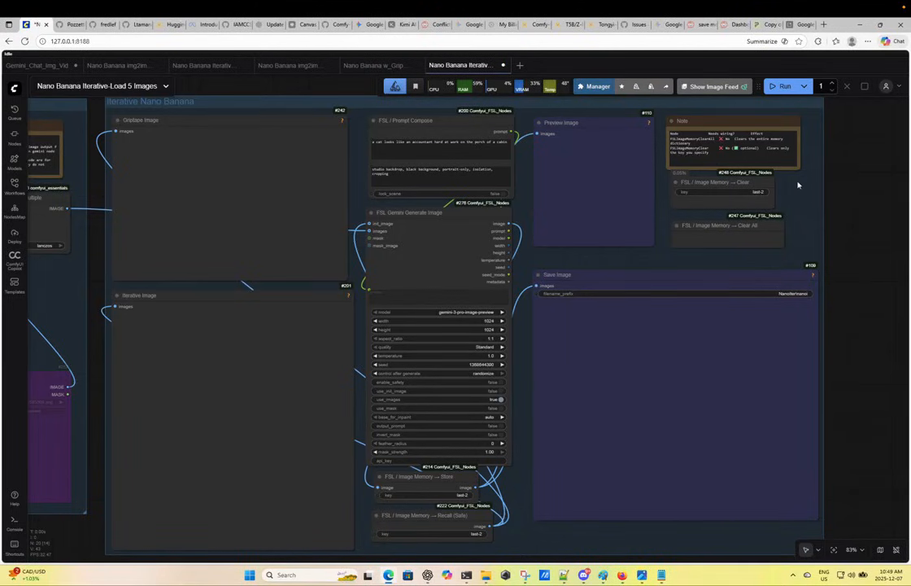
pyautogui.click(724, 226)
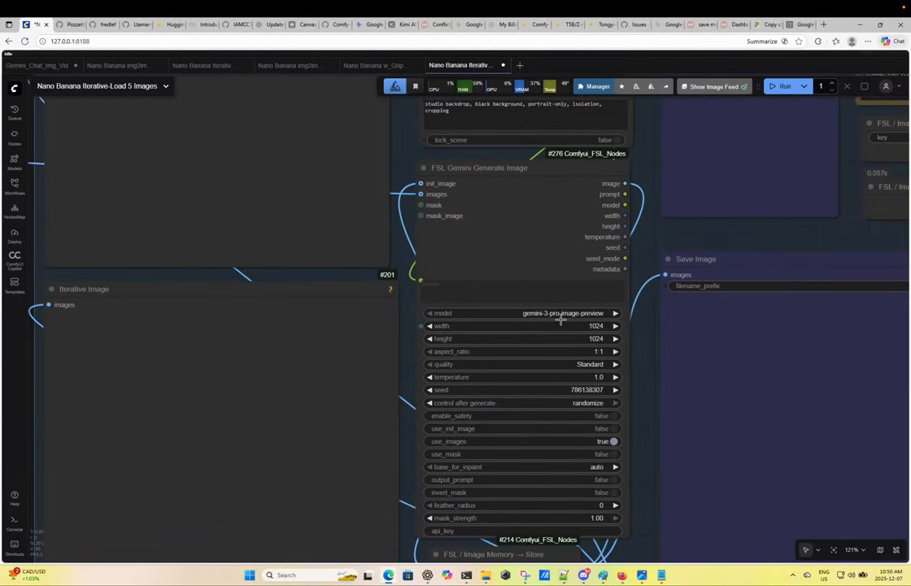
pyautogui.moveTo(558, 317)
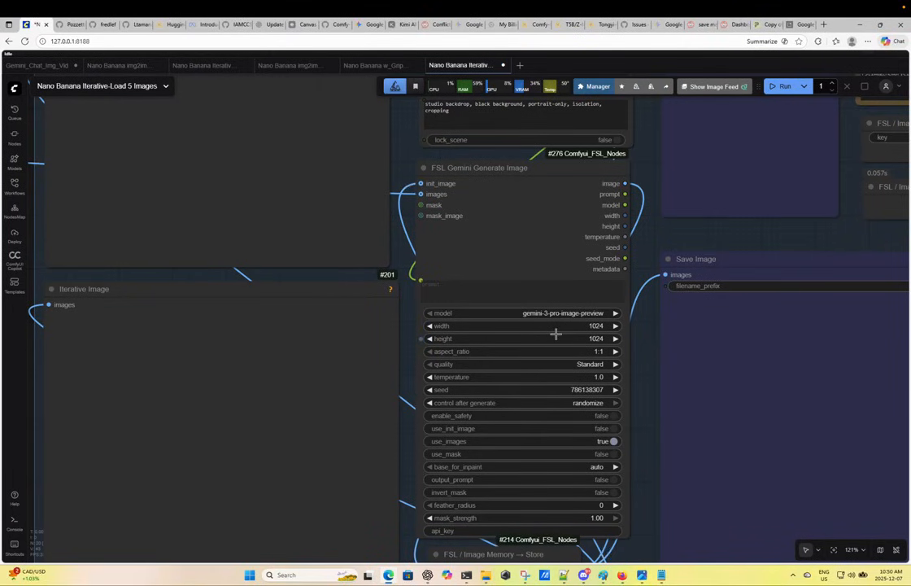
pyautogui.moveTo(556, 333)
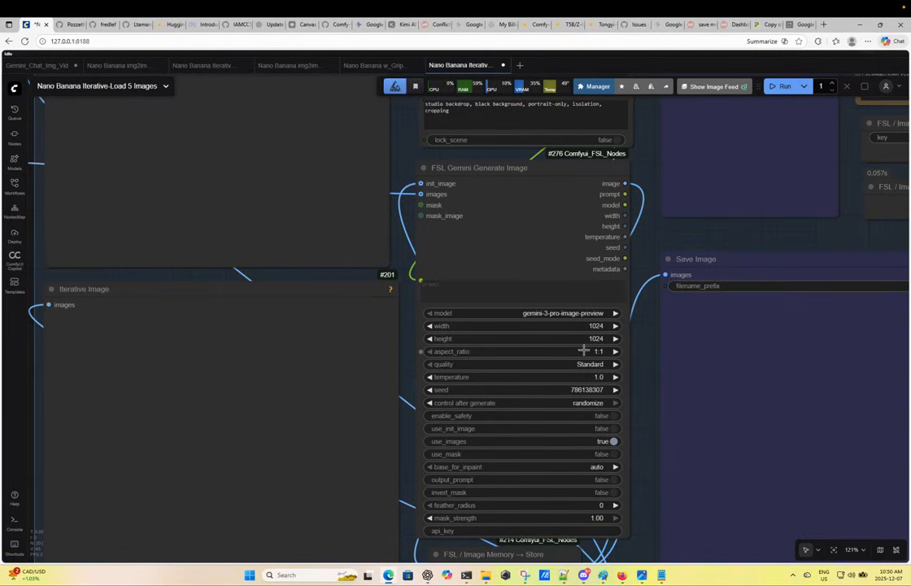
# Switch the Gemini Generate Image aspect_ratio from 1:1 to 4:3
pyautogui.click(521, 351)
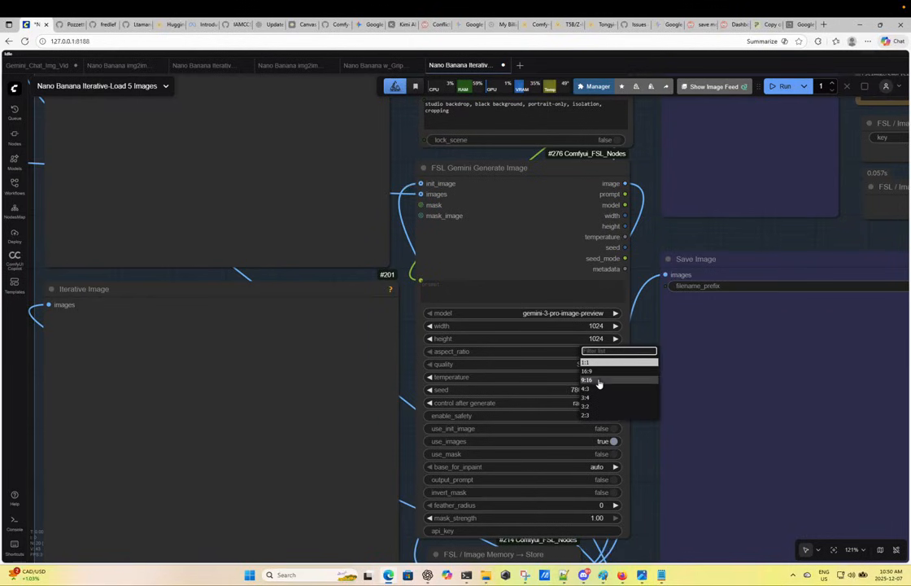
pyautogui.click(585, 389)
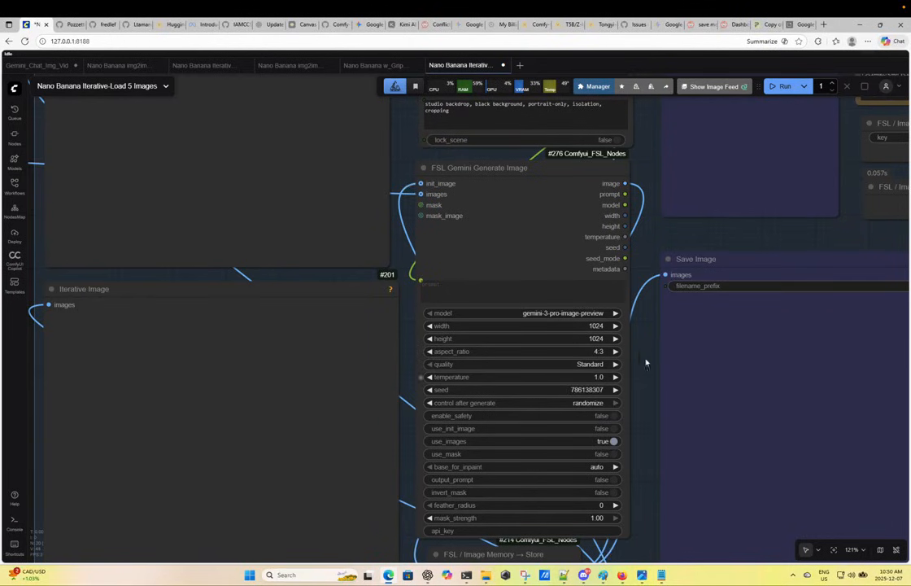
pyautogui.moveTo(639, 354)
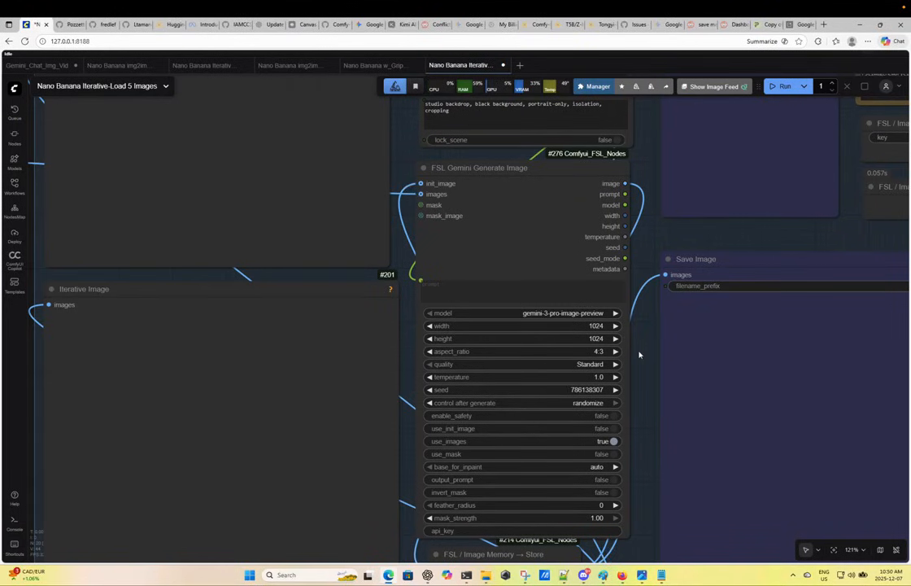
pyautogui.moveTo(590, 364)
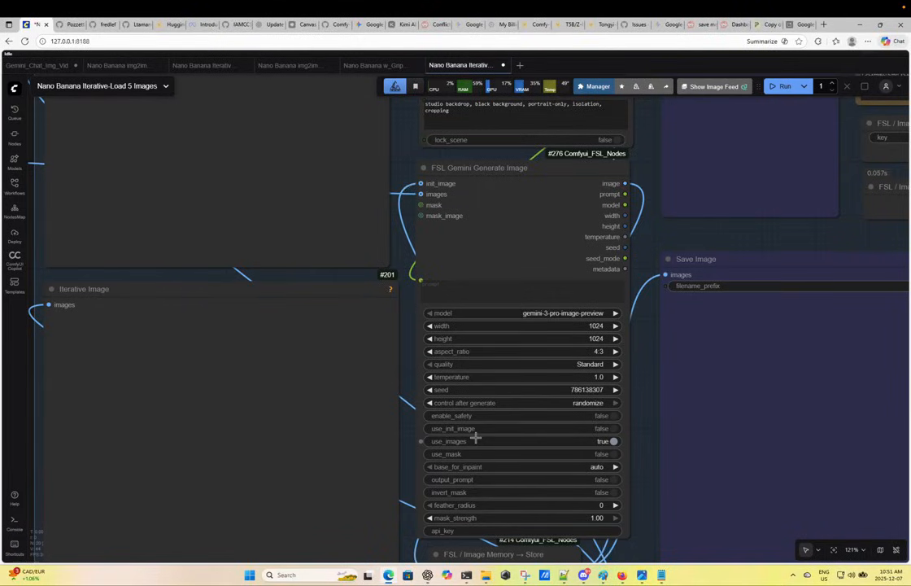
pyautogui.moveTo(437, 247)
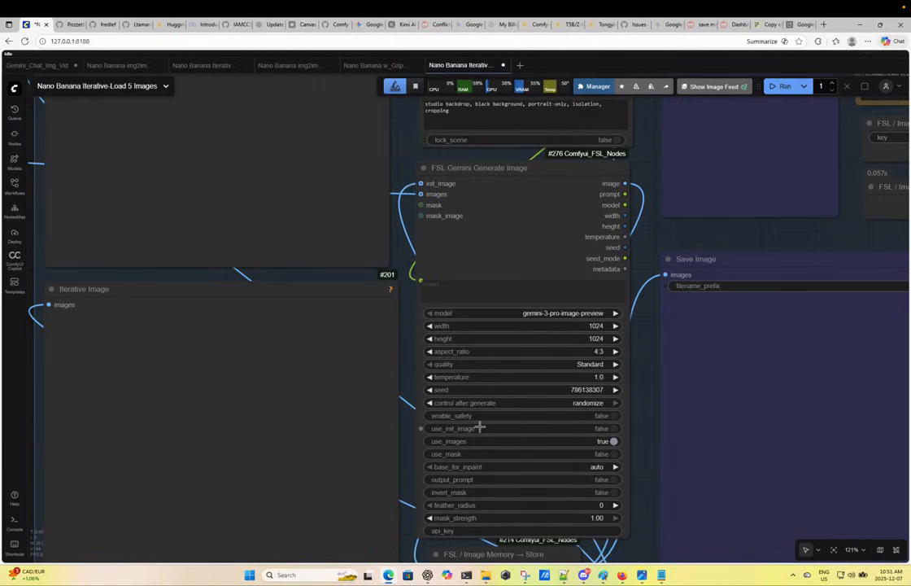
pyautogui.moveTo(500, 427)
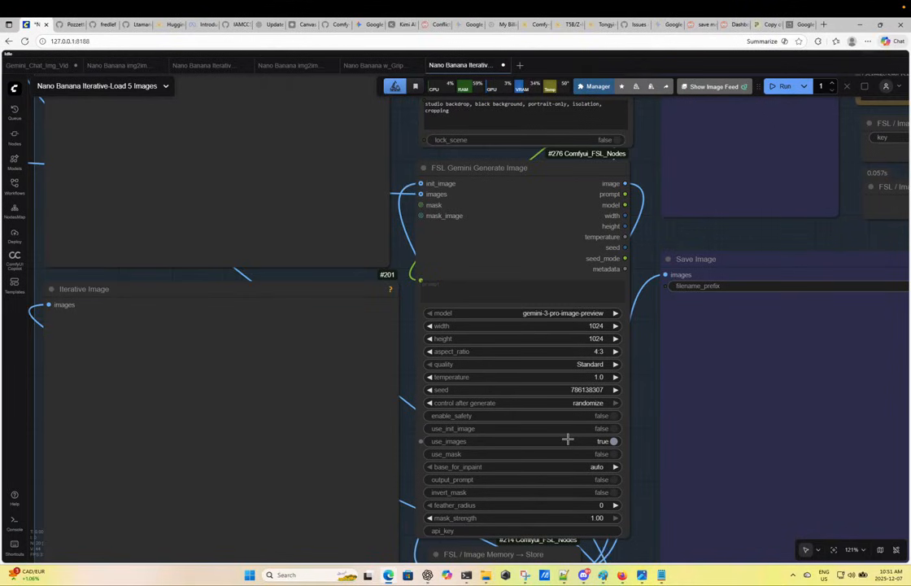
pyautogui.moveTo(480, 441)
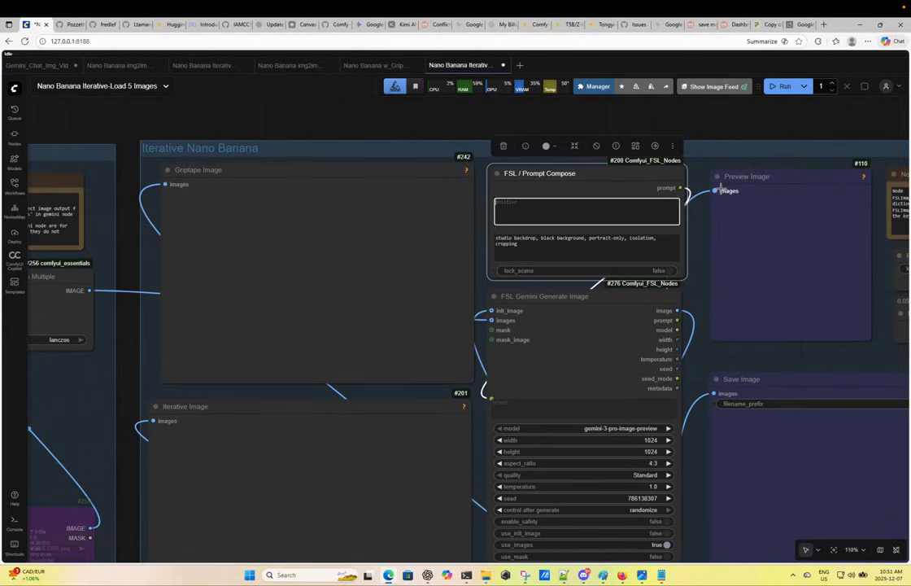
# Prompt for more colour and contrast in the grasses plus meadow flowers, and run
pyautogui.write('add more color and contrast to th')
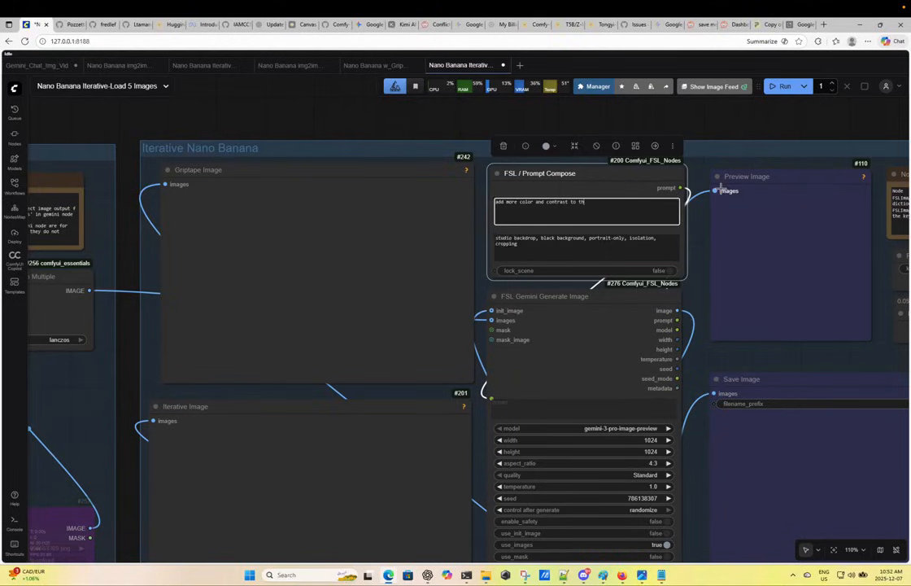
pyautogui.write('grasses along with some mead')
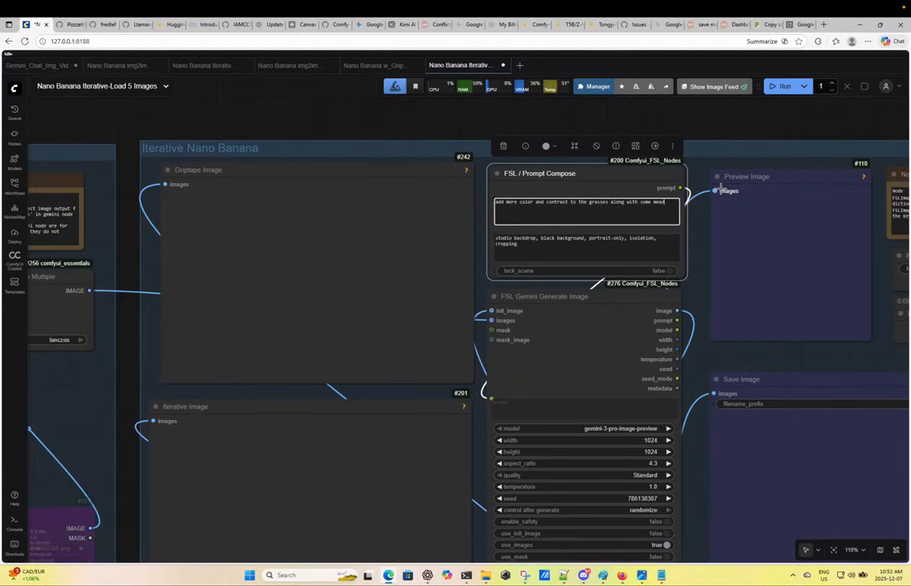
pyautogui.write('flowers')
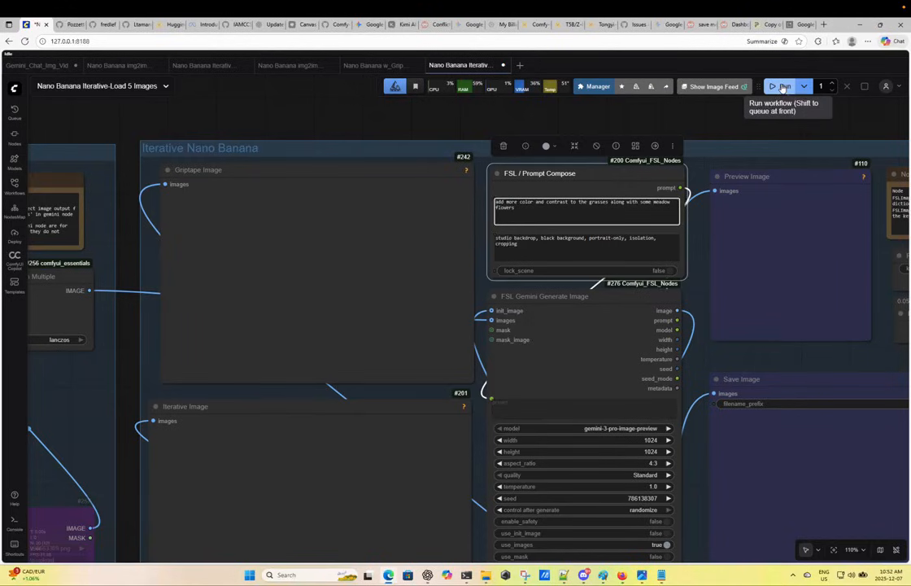
pyautogui.click(783, 86)
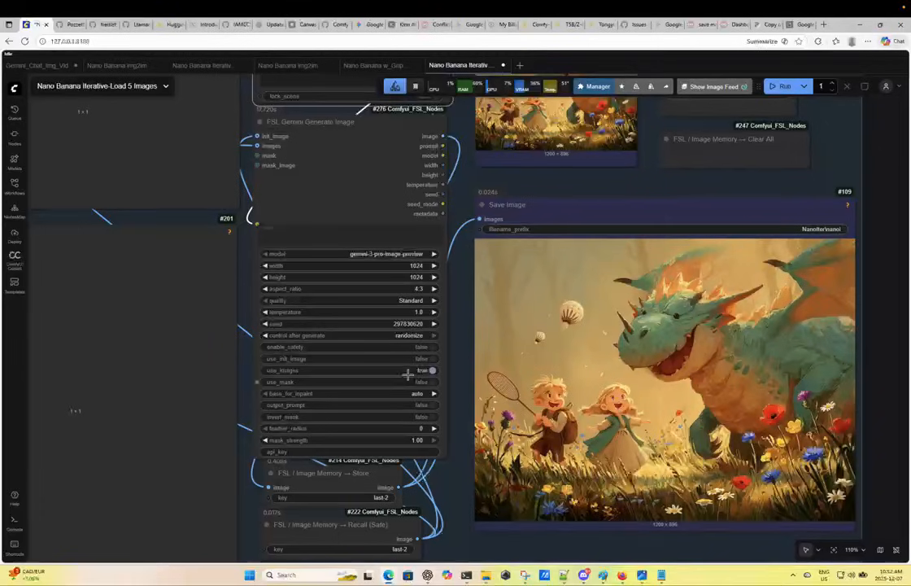
# Turn use_init_image on for the Gemini Generate Image node, leaving use_images off
pyautogui.click(432, 371)
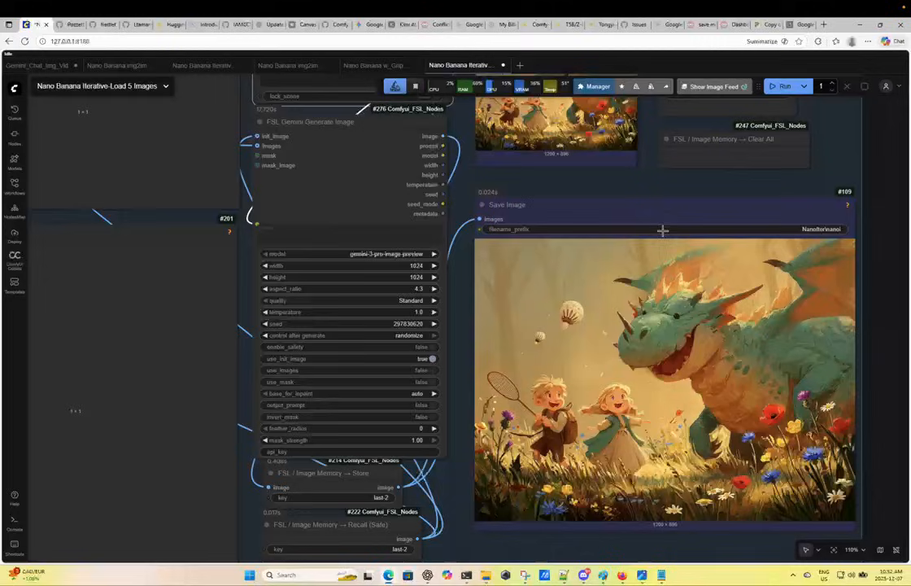
pyautogui.moveTo(710, 328)
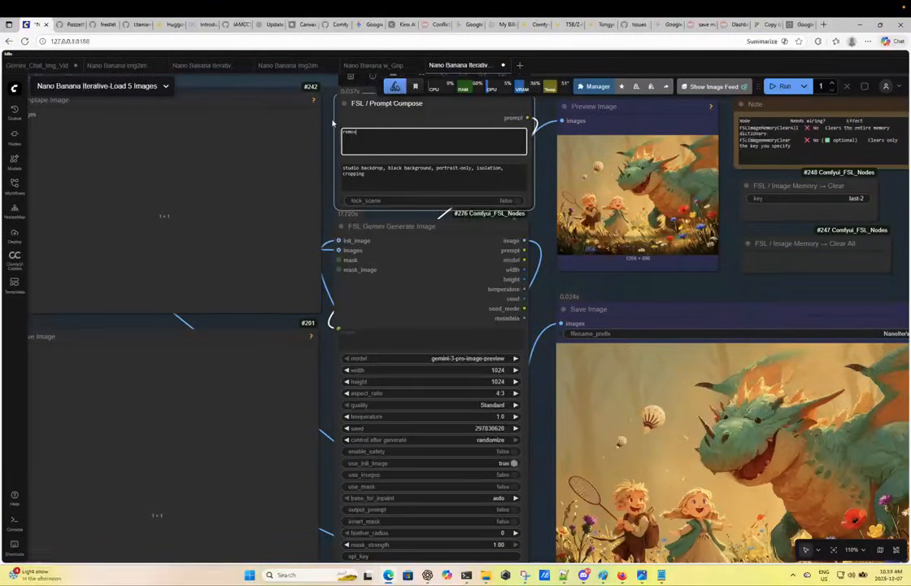
# Prompt to remove the background haze and define the trees, then run
pyautogui.write('remove the haze in the')
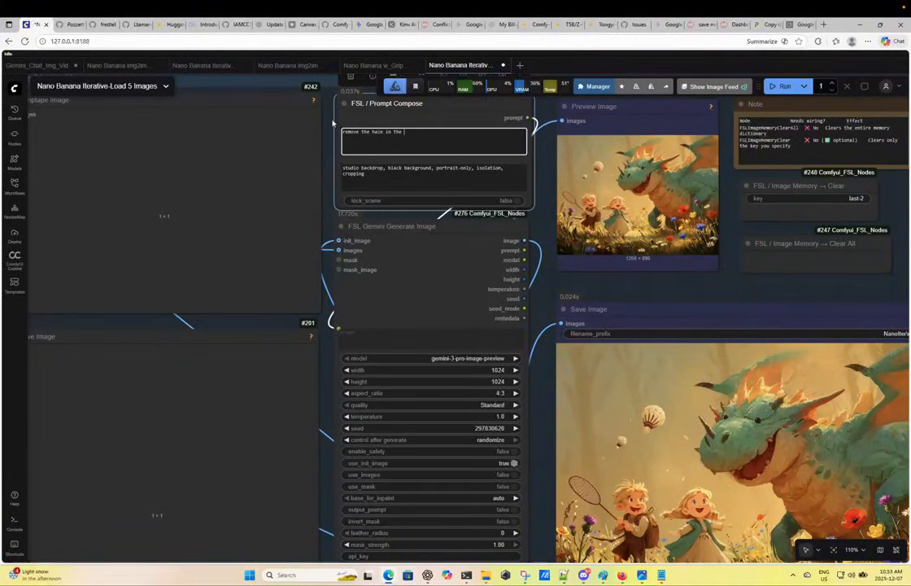
pyautogui.write('background and provide more definition to the trees')
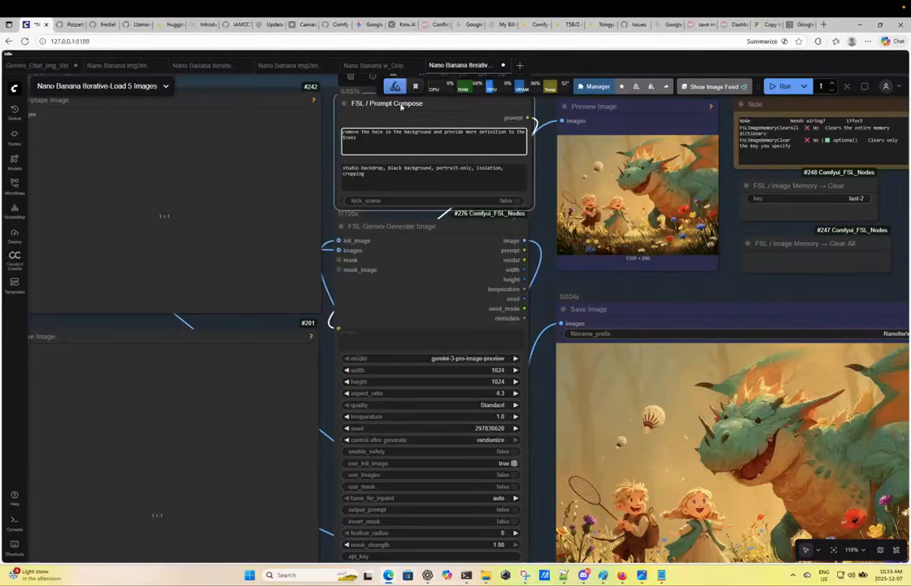
pyautogui.click(784, 87)
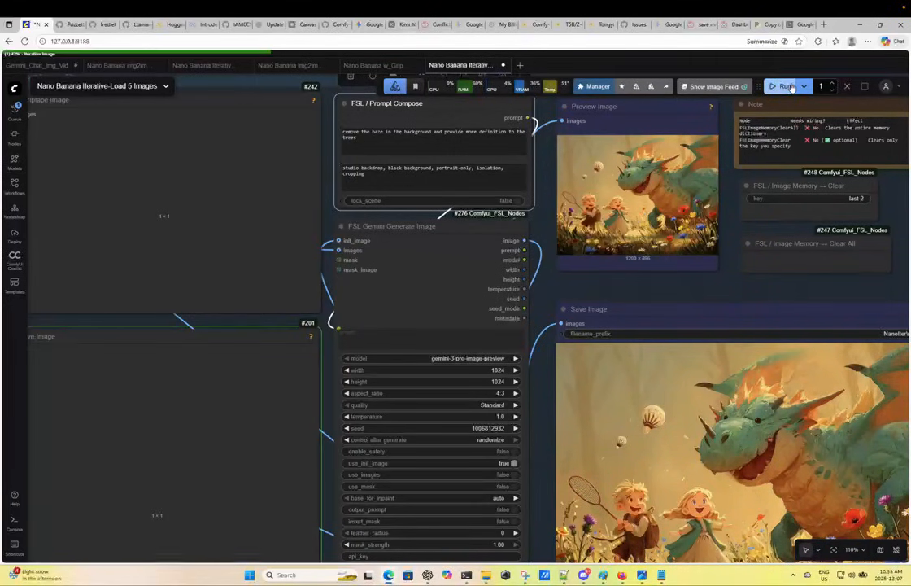
pyautogui.click(784, 86)
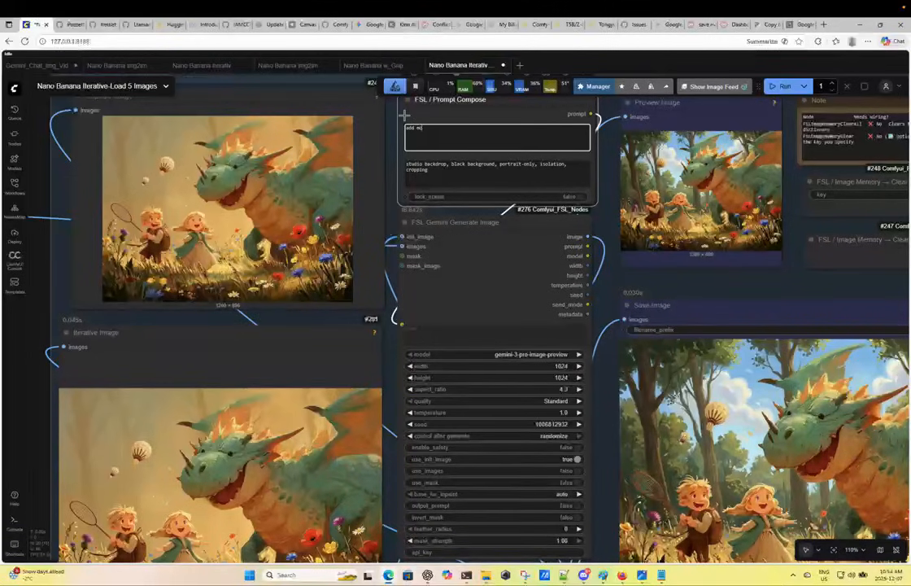
# Prompt for more sky contrast and more cloud colour, and run it
pyautogui.write('add more contrast to the si')
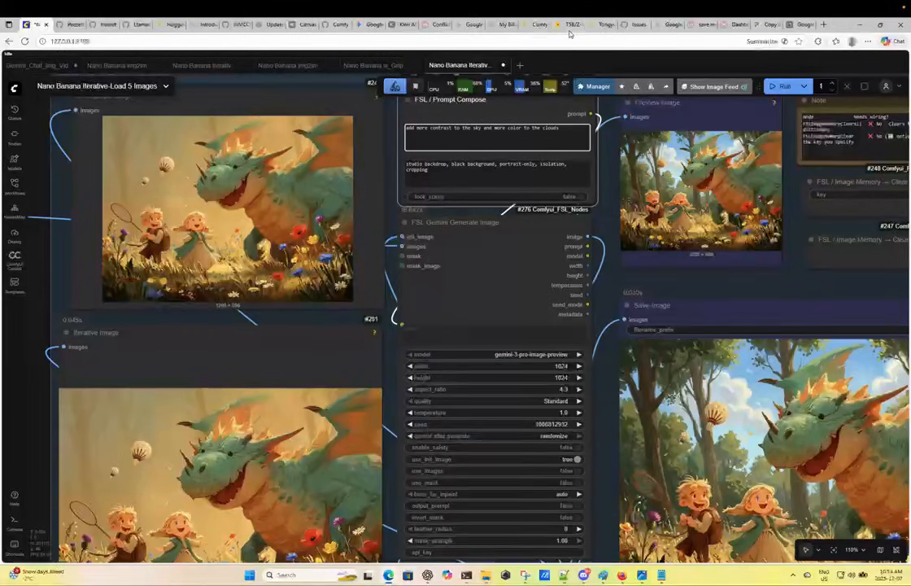
pyautogui.click(784, 87)
pyautogui.write('add a sliver of a moon to the center right portion of the sky')
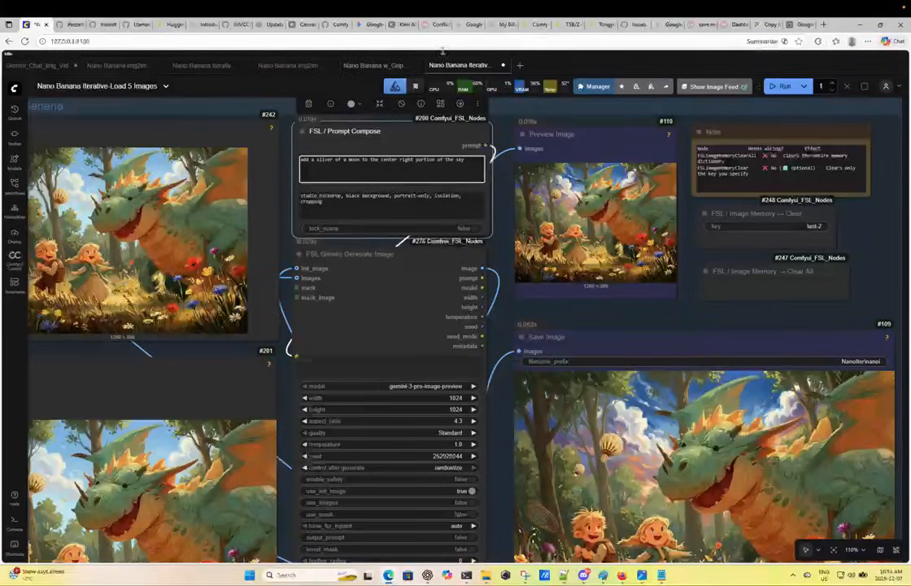
# Run the prompt requesting a moon sliver at centre right of the sky
pyautogui.click(784, 86)
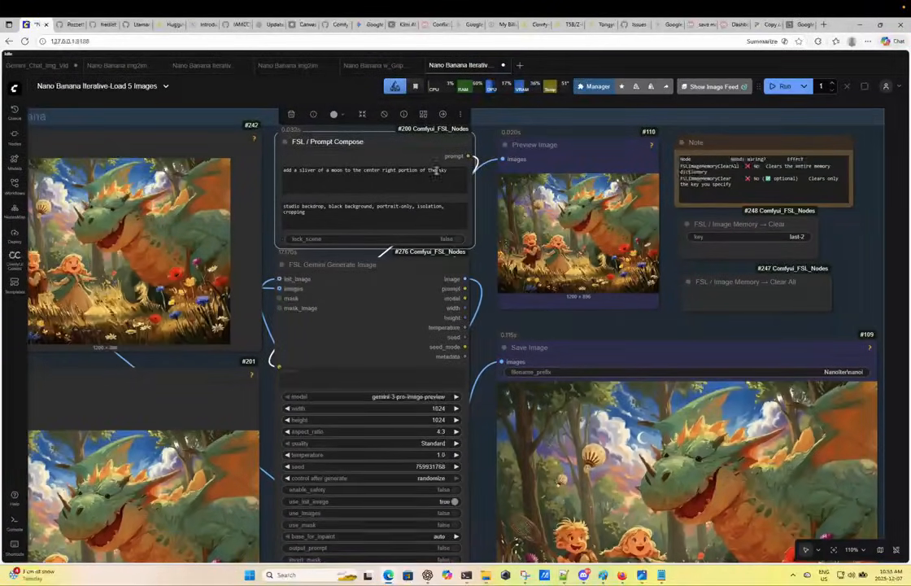
# Prompt to move the moon upper right near the dragon's wing, and run
pyautogui.tripleClick(365, 170)
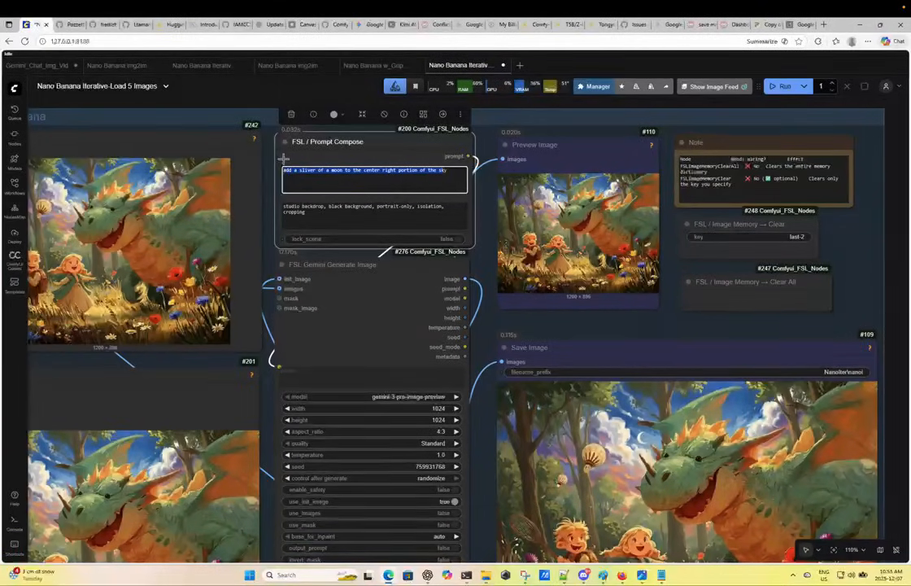
pyautogui.click(374, 171)
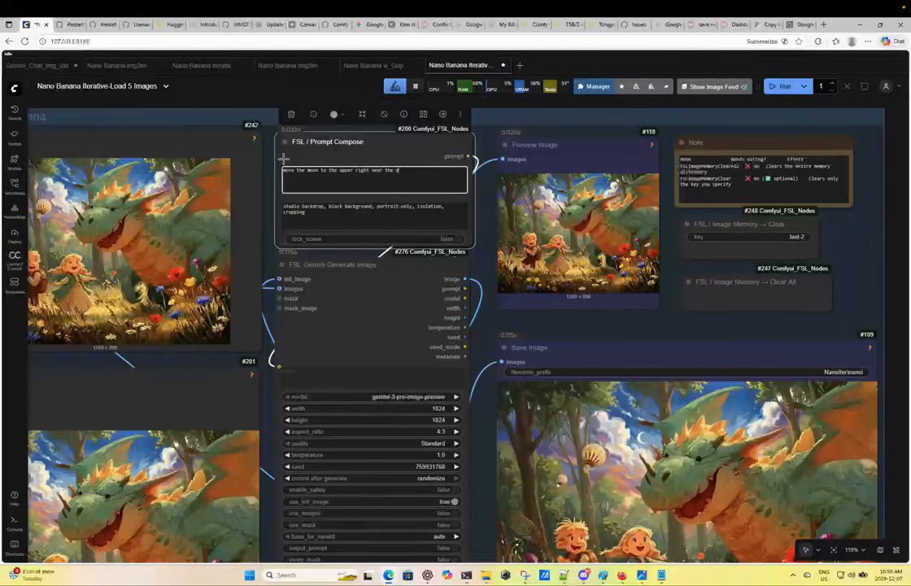
pyautogui.write("ragon's wing")
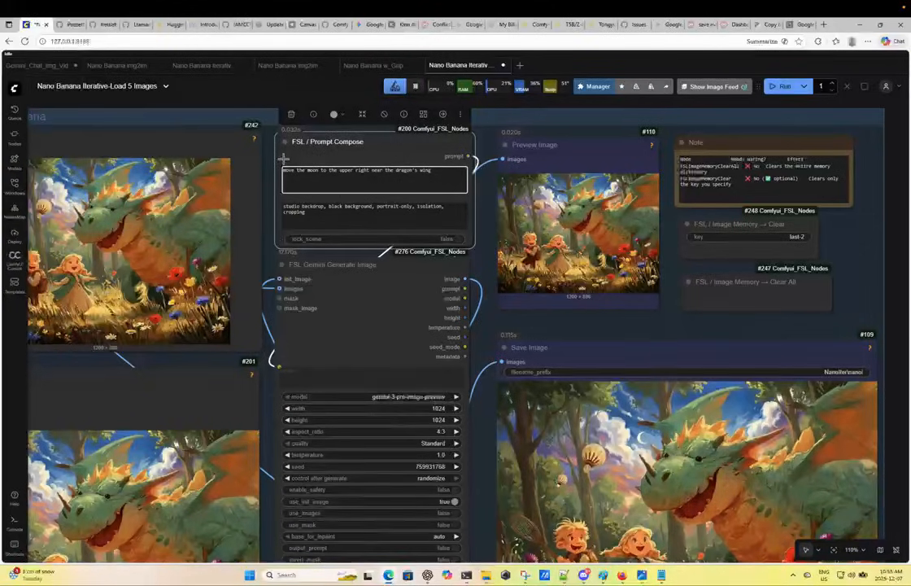
pyautogui.click(784, 87)
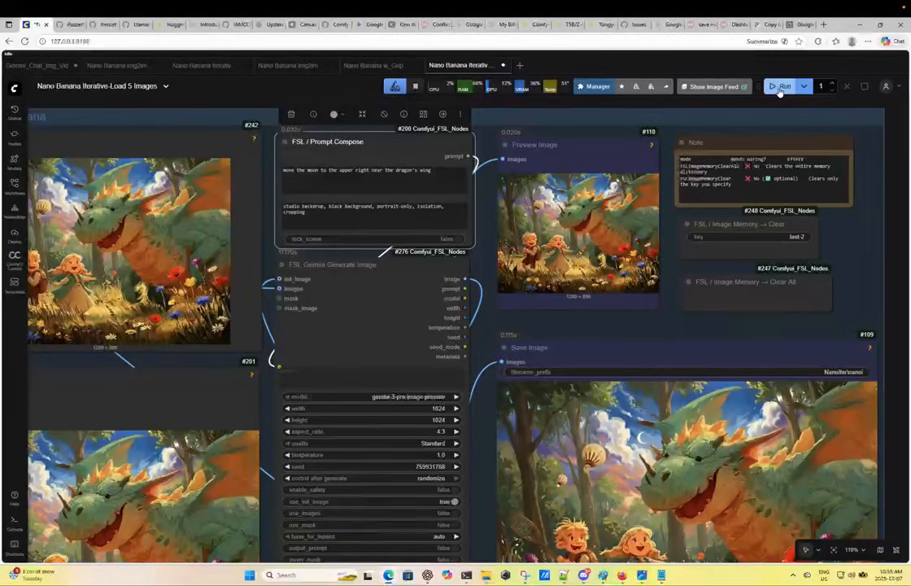
pyautogui.click(784, 87)
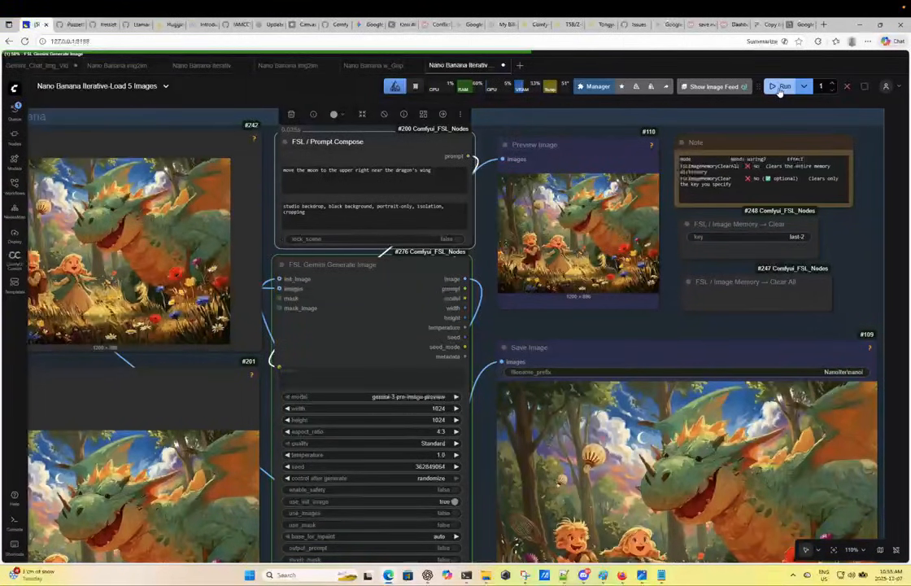
pyautogui.click(782, 86)
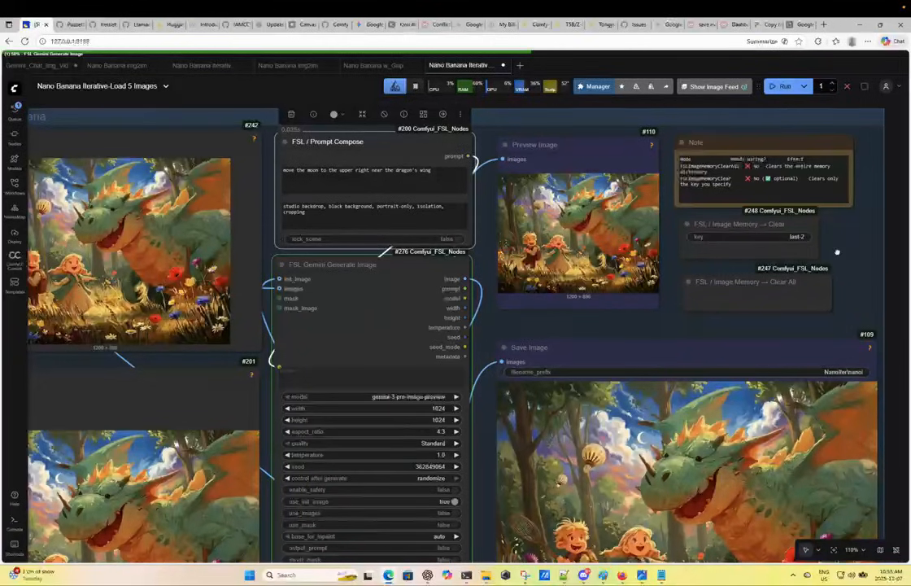